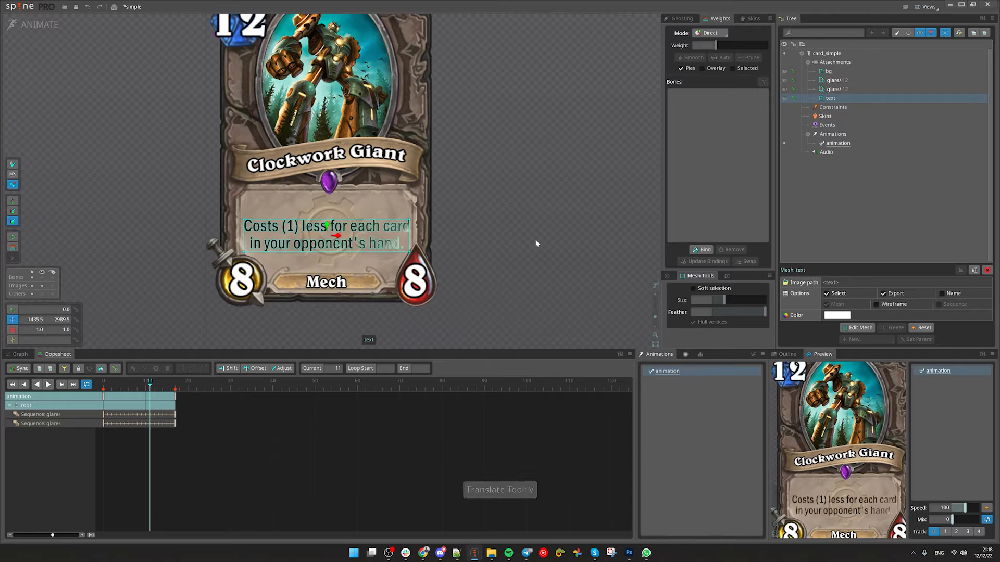
Inspect the glare sequence attachment in the over slot of the card skeleton
click(835, 80)
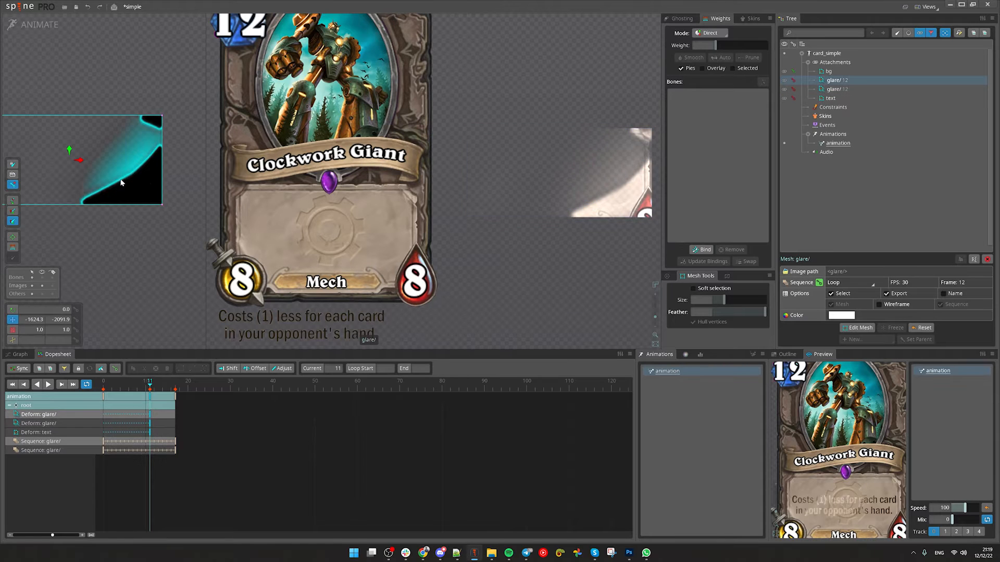
click(701, 354)
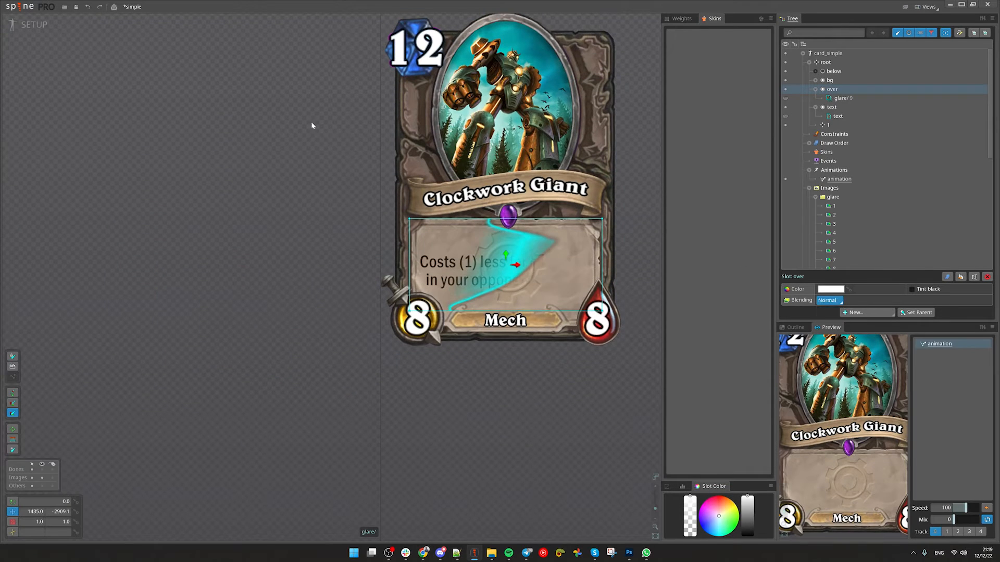
Select the over and text slots and delete them, reaching the confirmation prompt
click(40, 24)
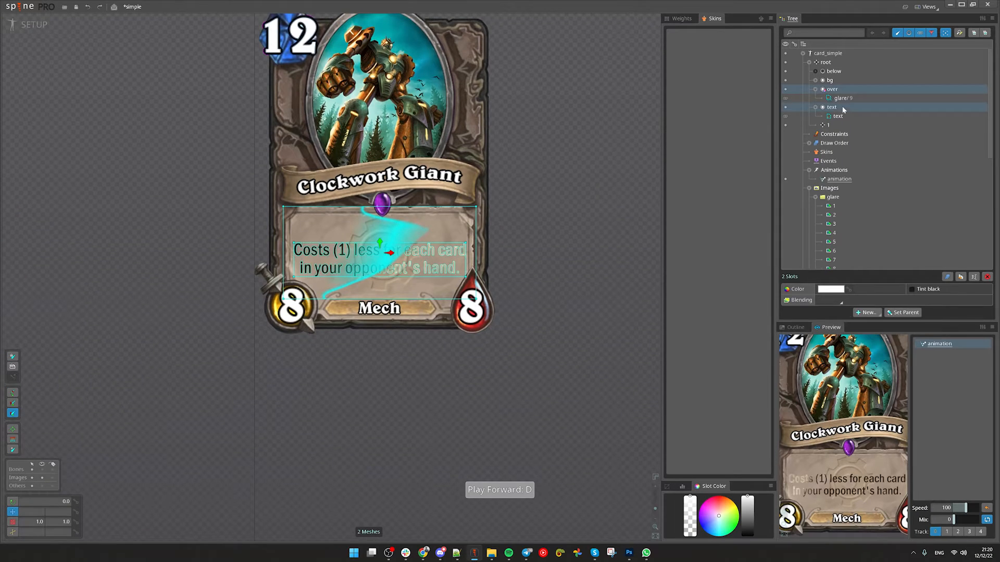
key(delete)
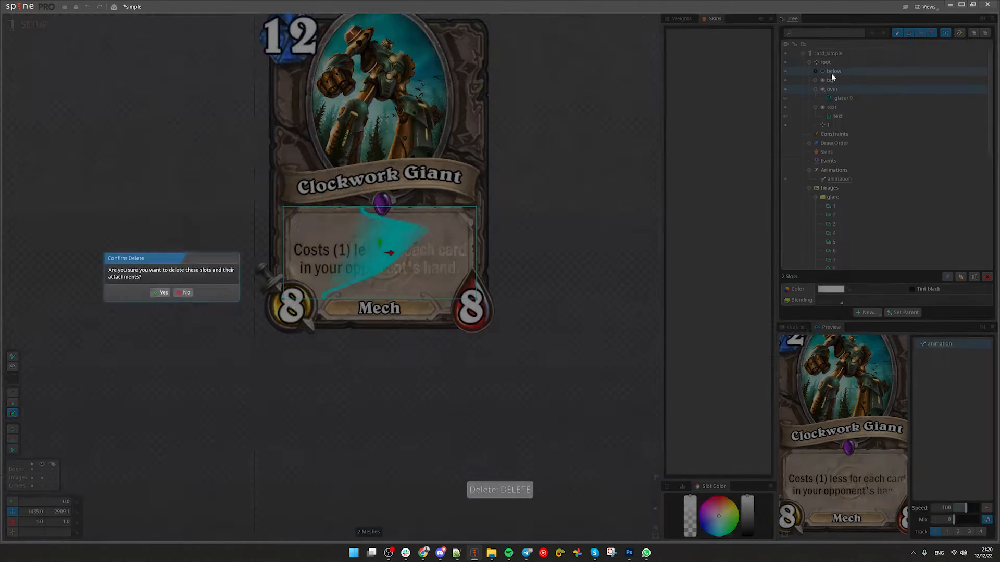
Confirm the slot deletion and set the glare region as a sequence ranging 1 to 17
click(161, 292)
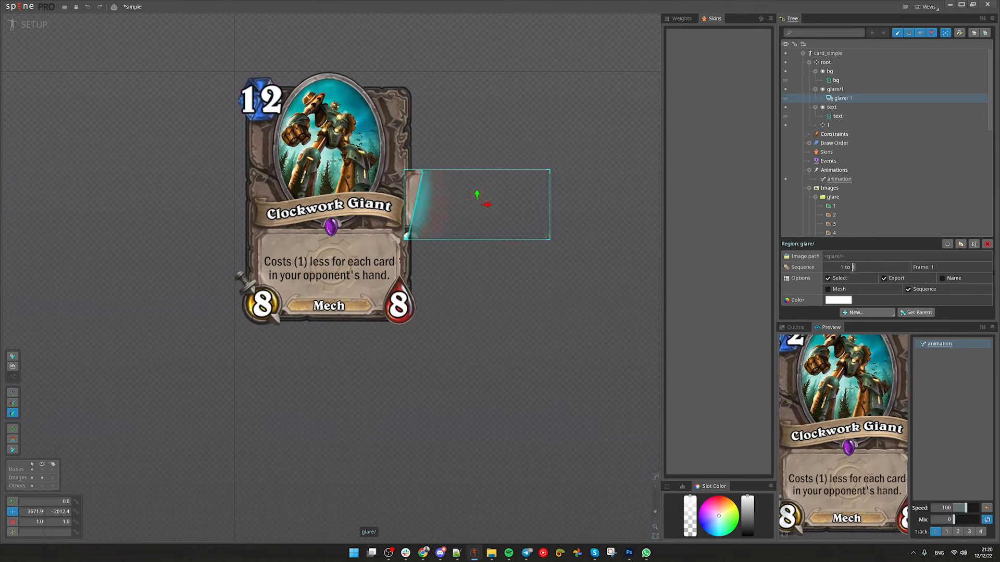
text(17)
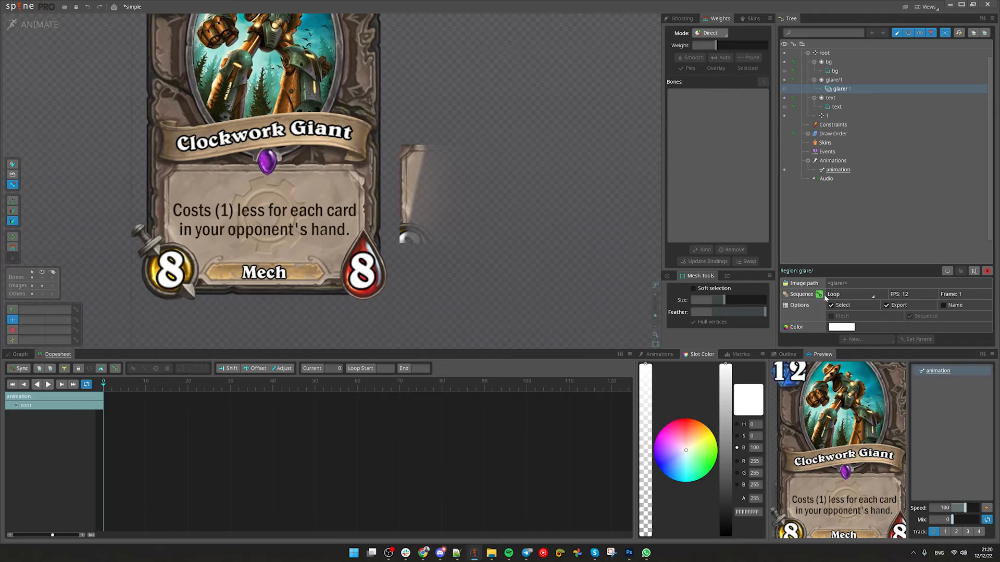
Key the glare image sequence as a 30 FPS loop spanning about 17 frames
click(819, 294)
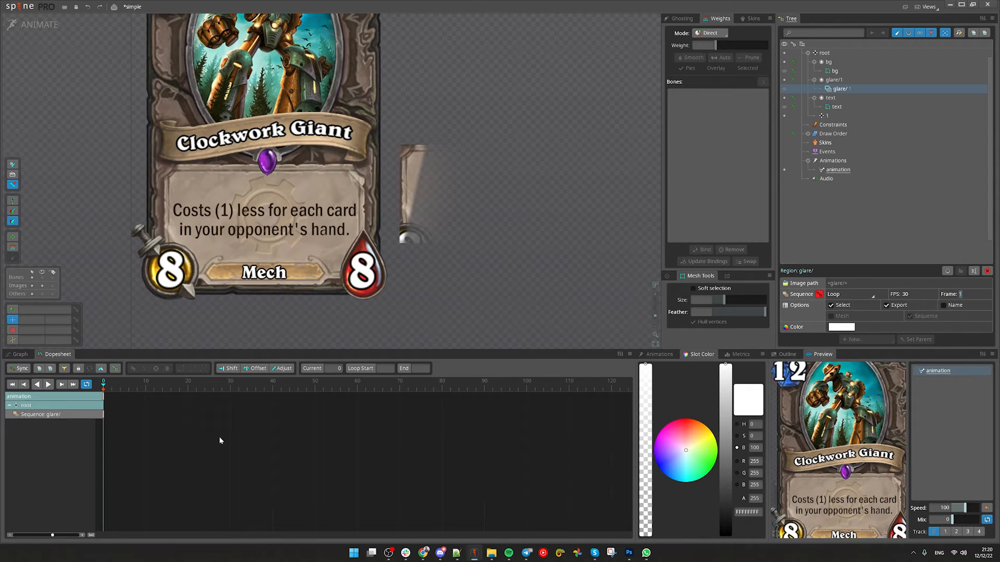
click(171, 381)
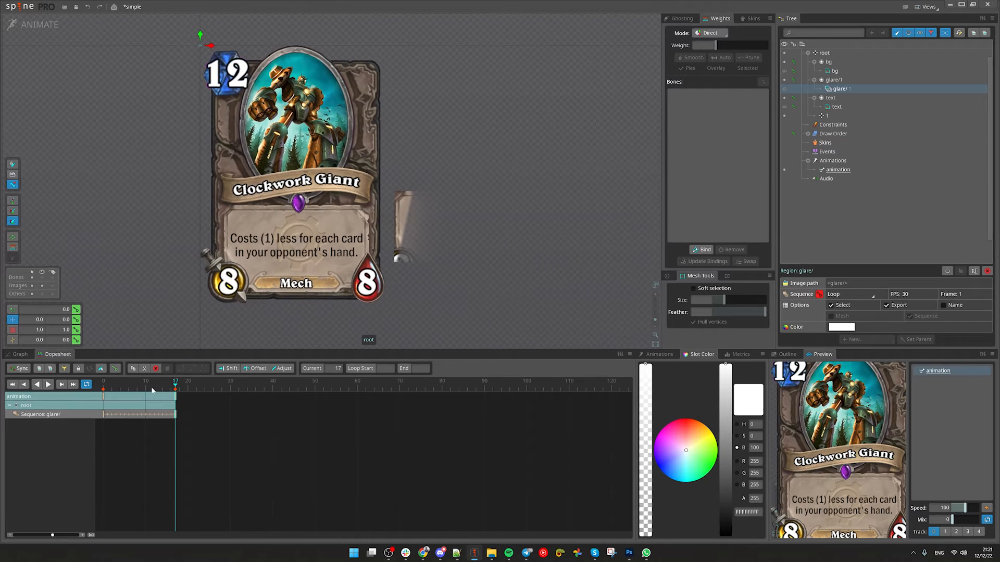
click(49, 385)
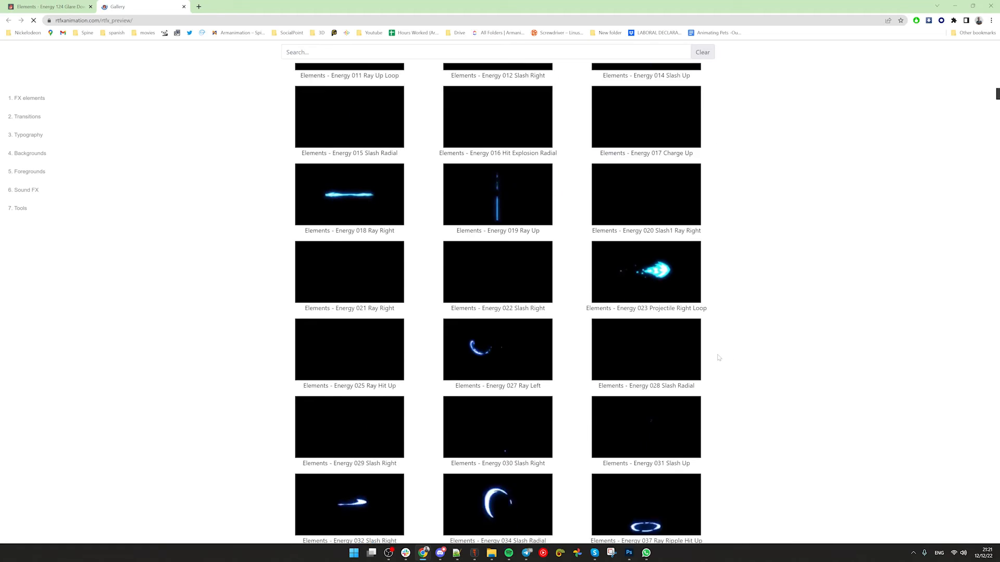
scroll(down, 3)
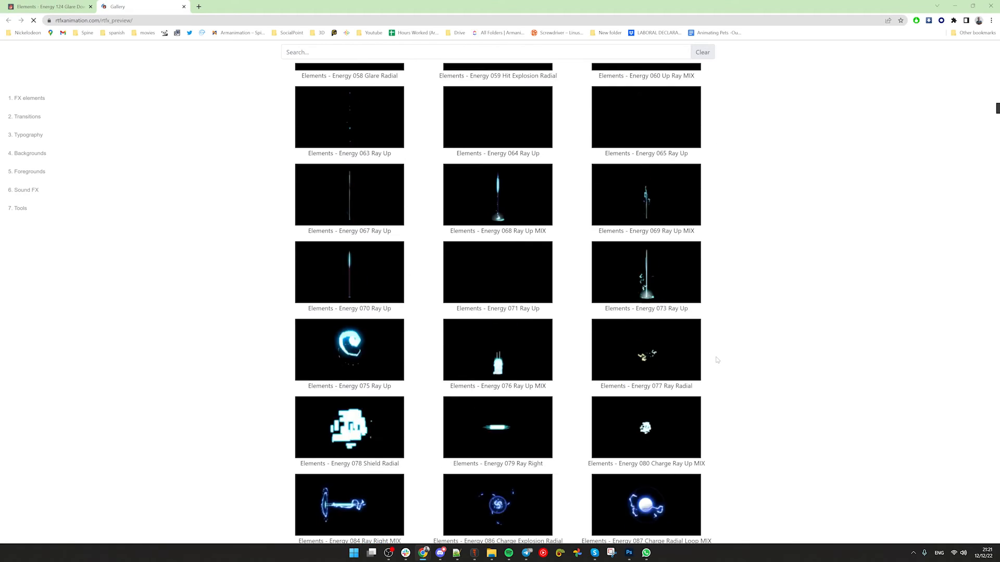
scroll(down, 3)
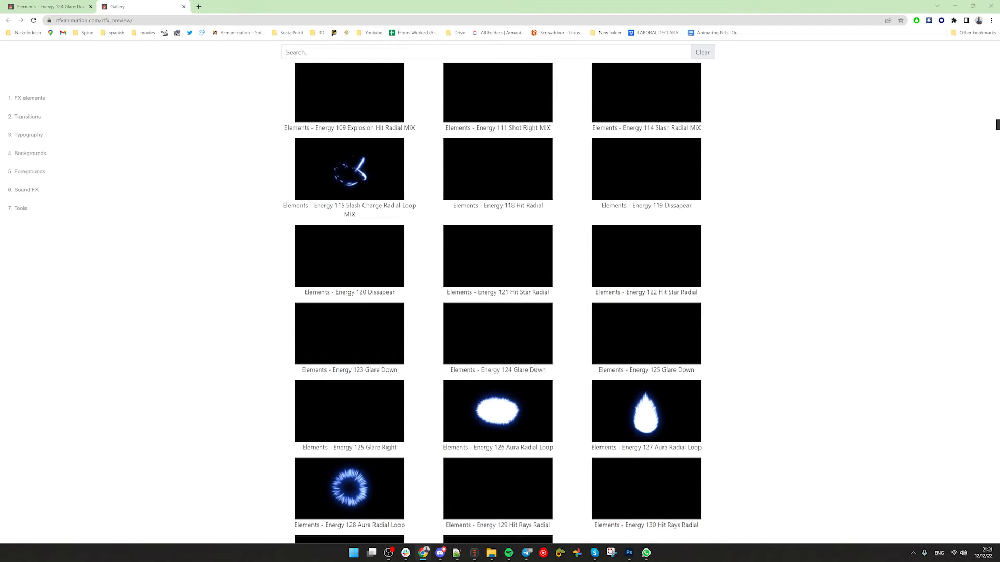
scroll(down, 3)
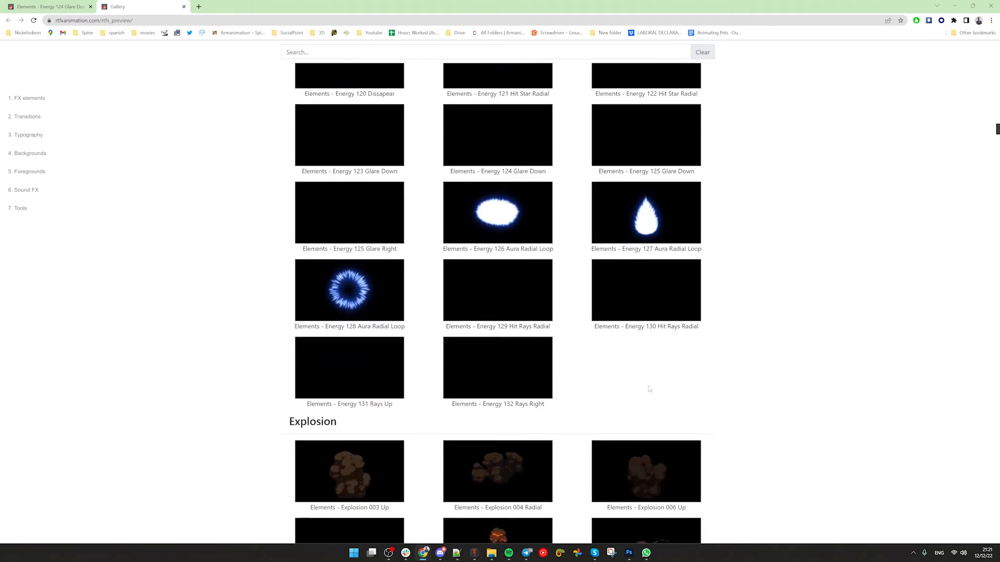
scroll(down, 3)
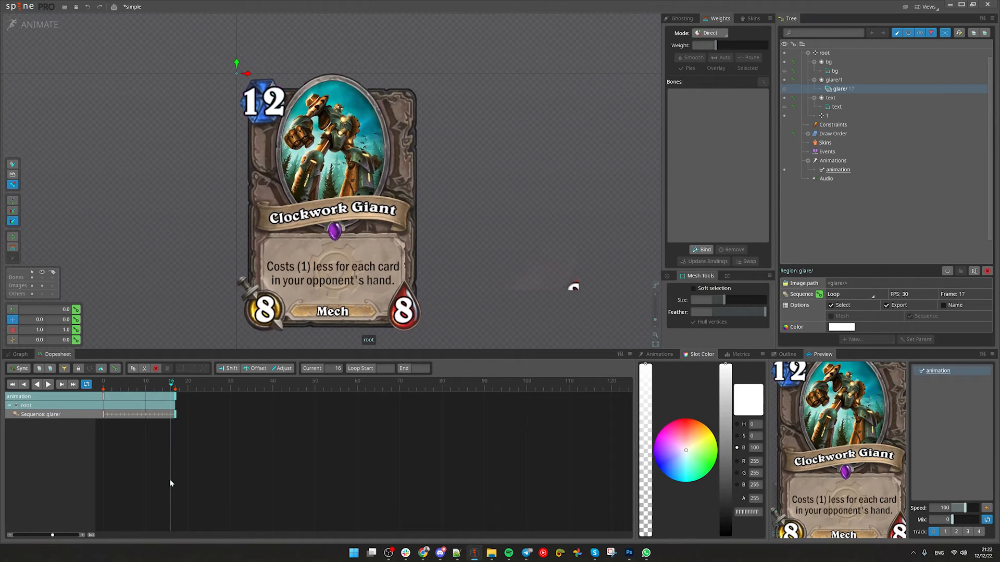
Return to the setup pose with the glare streak crossing the card text
click(49, 385)
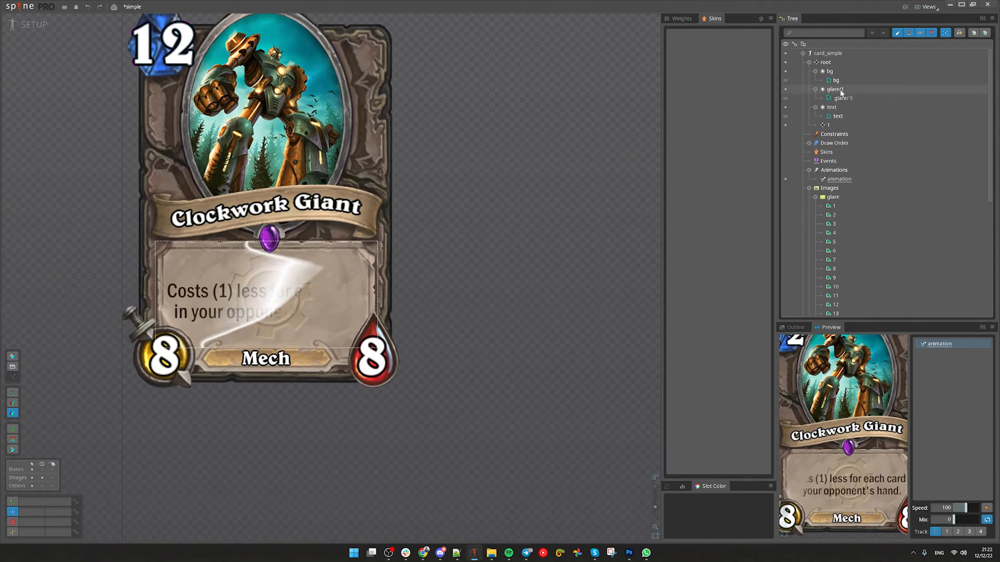
Rename the glare slot 'over', duplicate it as 'under' and tint the under slot black
double_click(834, 89)
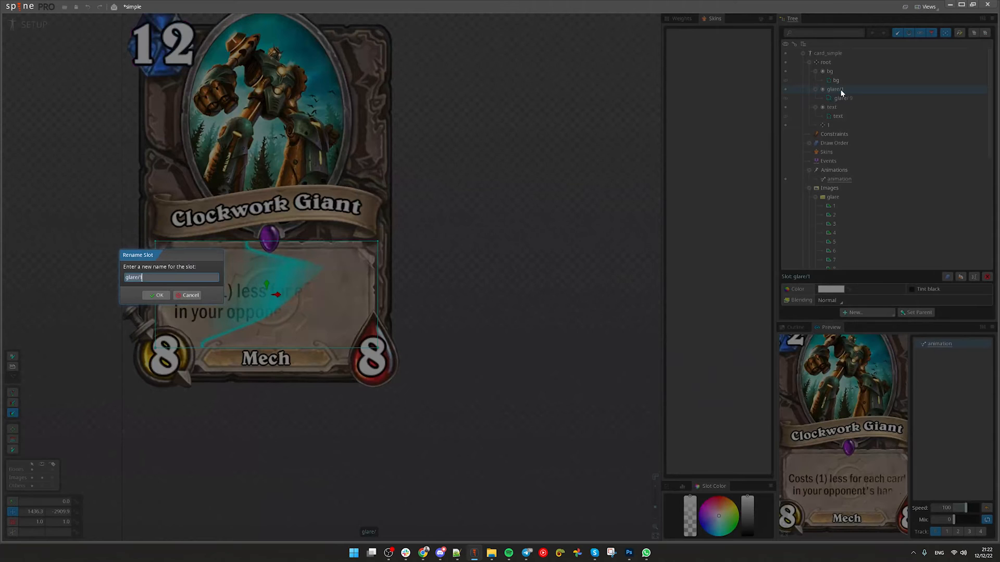
text(ov)
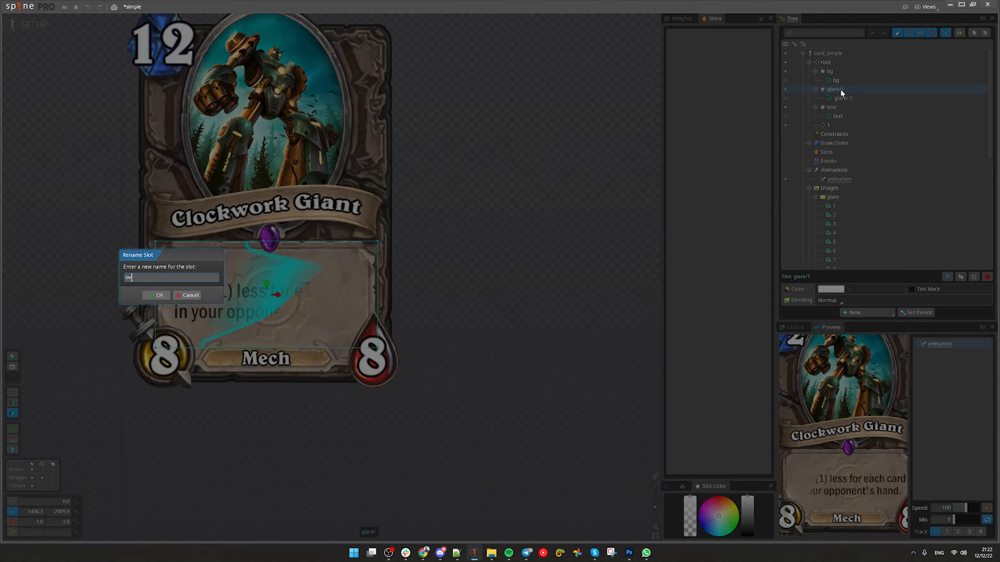
click(156, 295)
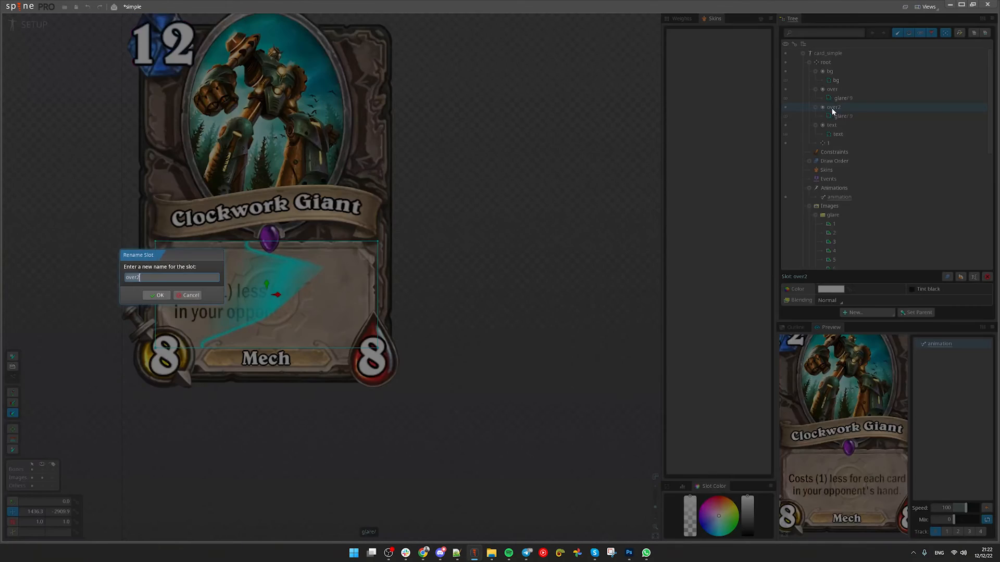
text(below)
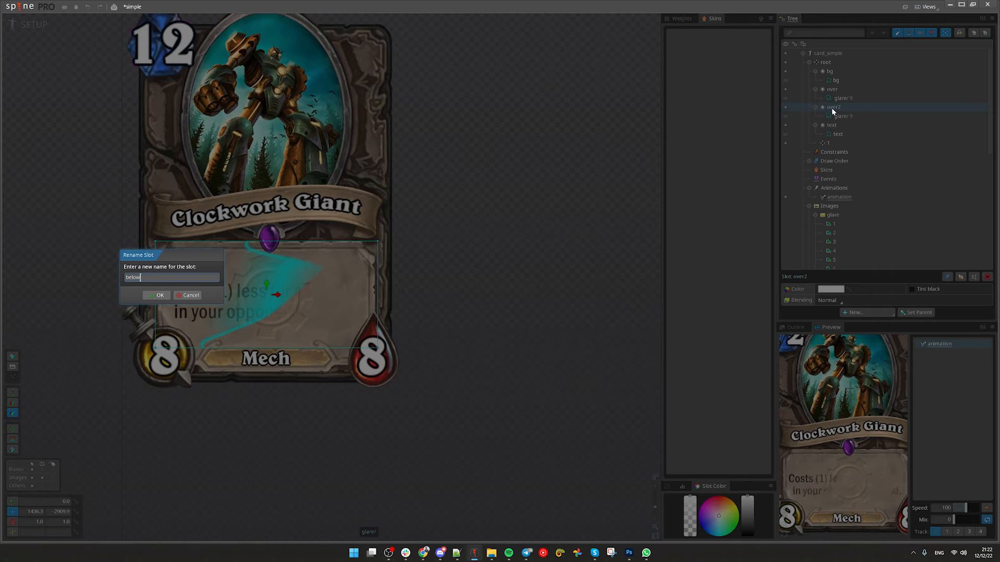
click(156, 295)
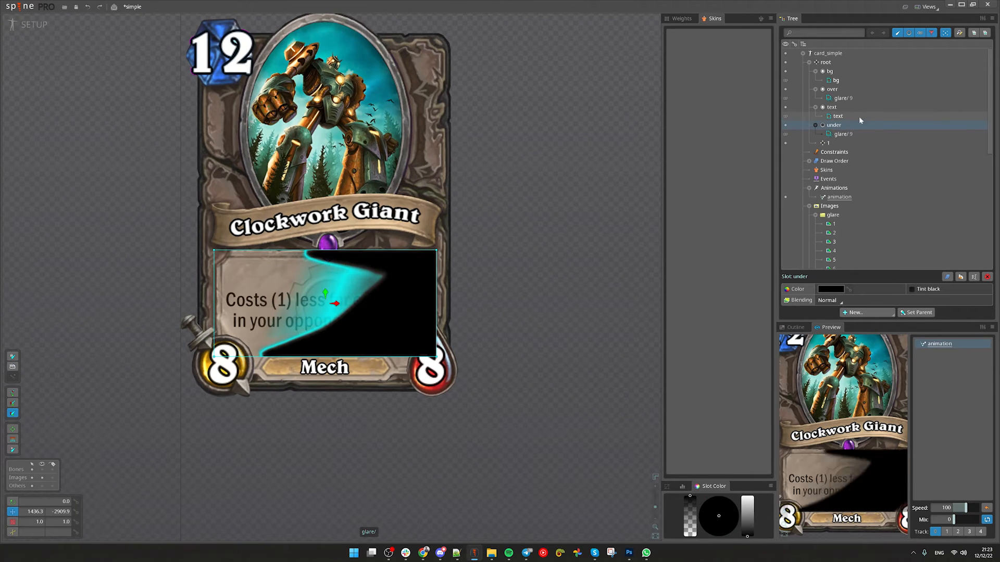
click(831, 89)
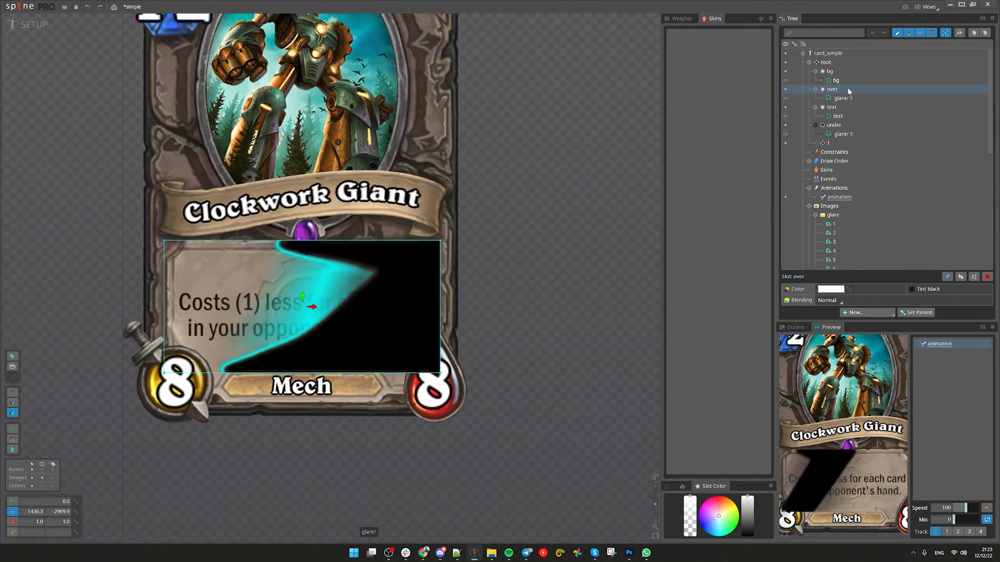
Make over blend additively and order slots over, text, under, bg, then go to animating
click(829, 300)
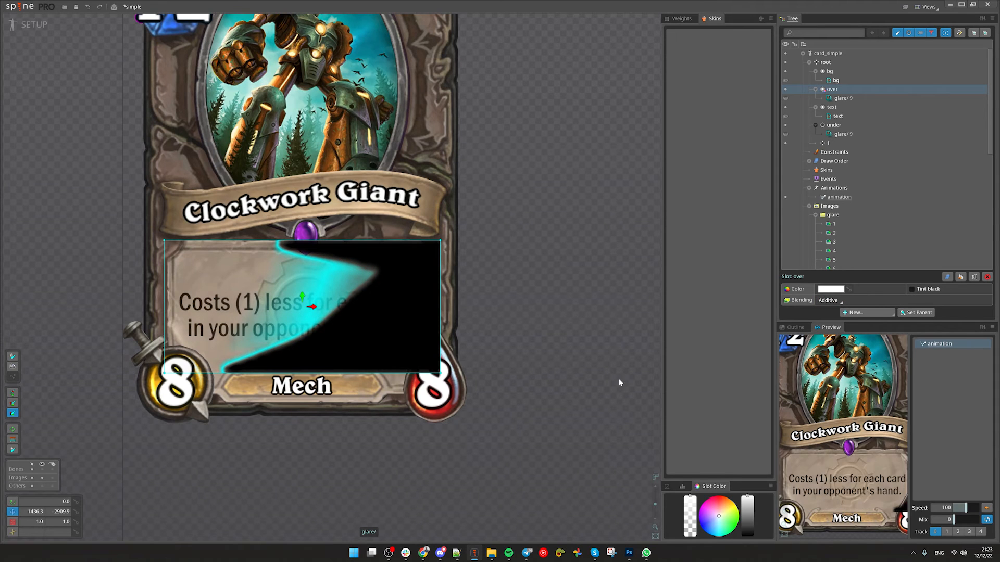
click(833, 125)
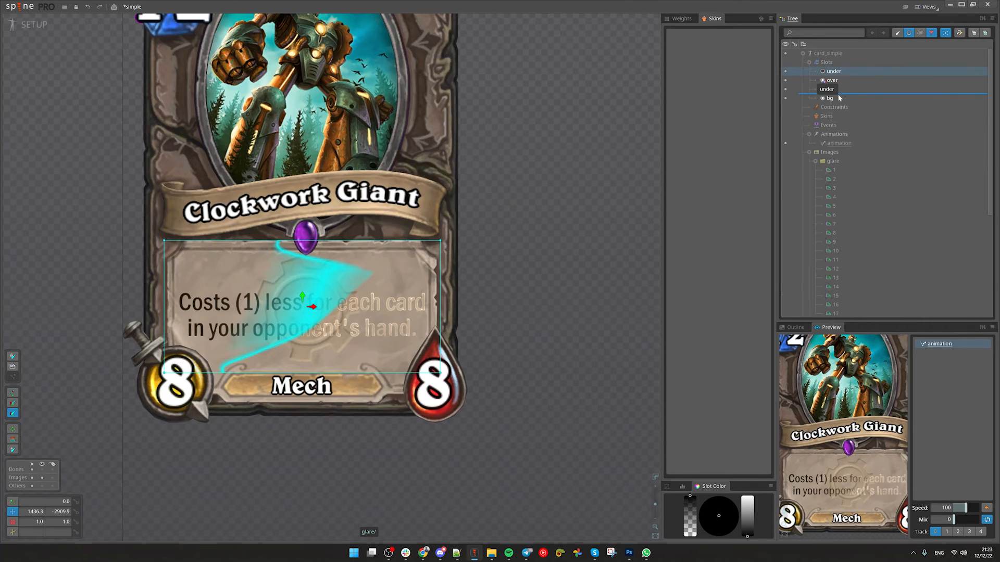
click(831, 71)
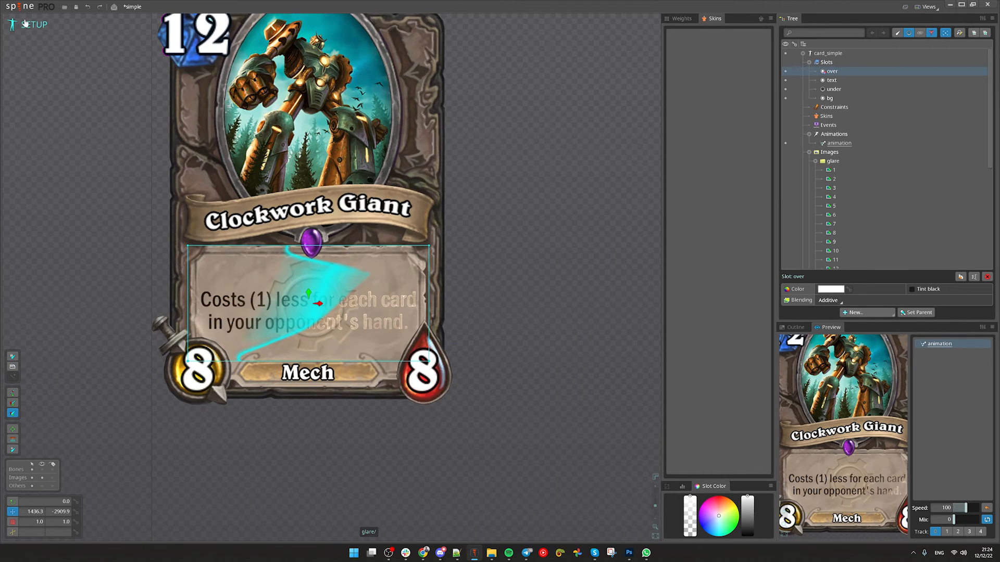
click(37, 24)
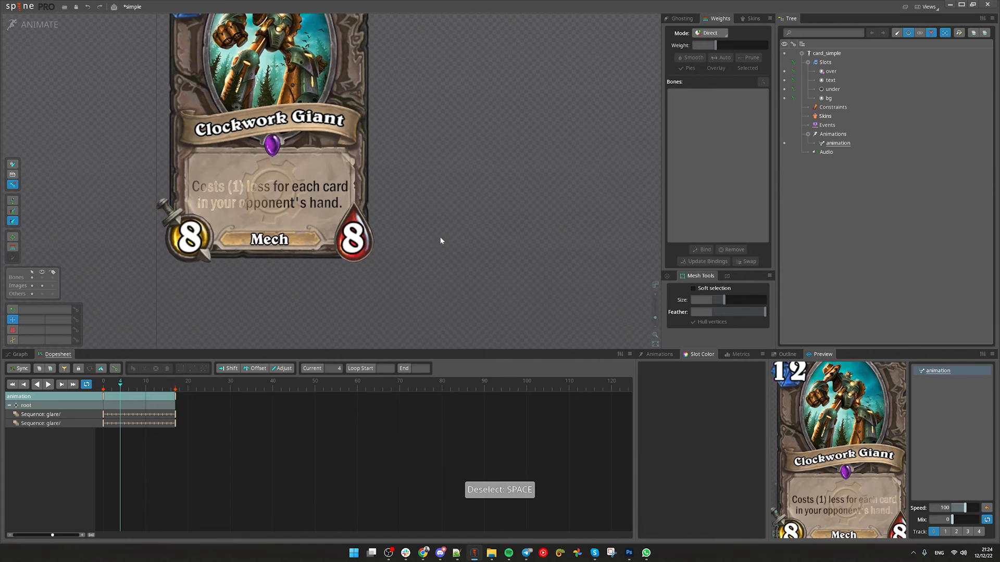
Glance at the browser's effects gallery and bring up Spine's main project menu
click(49, 384)
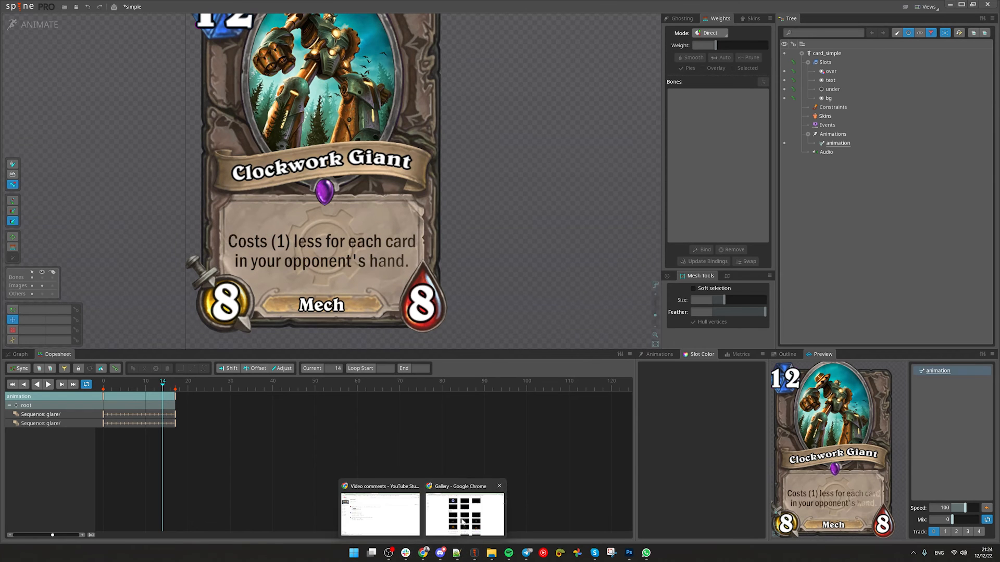
click(465, 510)
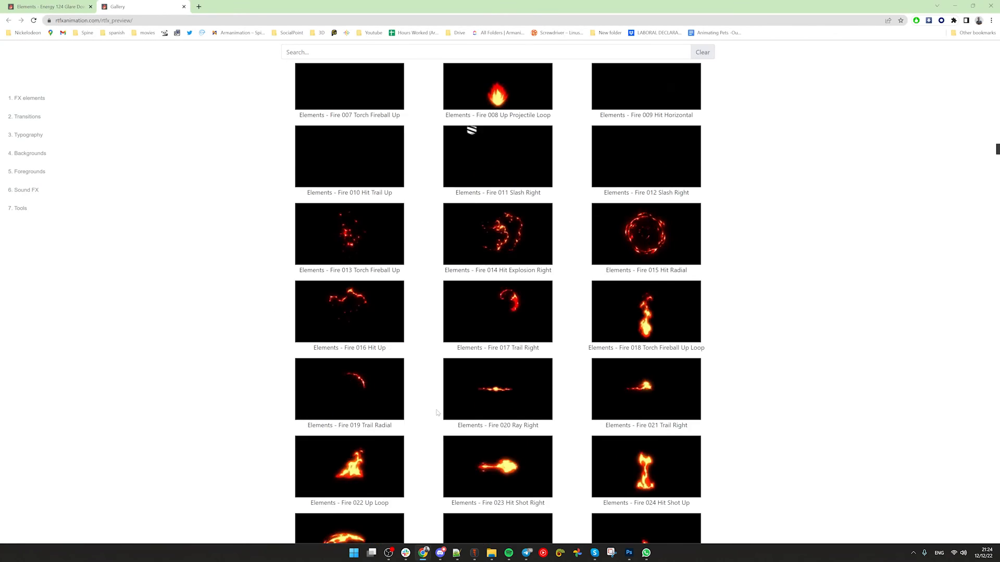
mouse_move(423, 553)
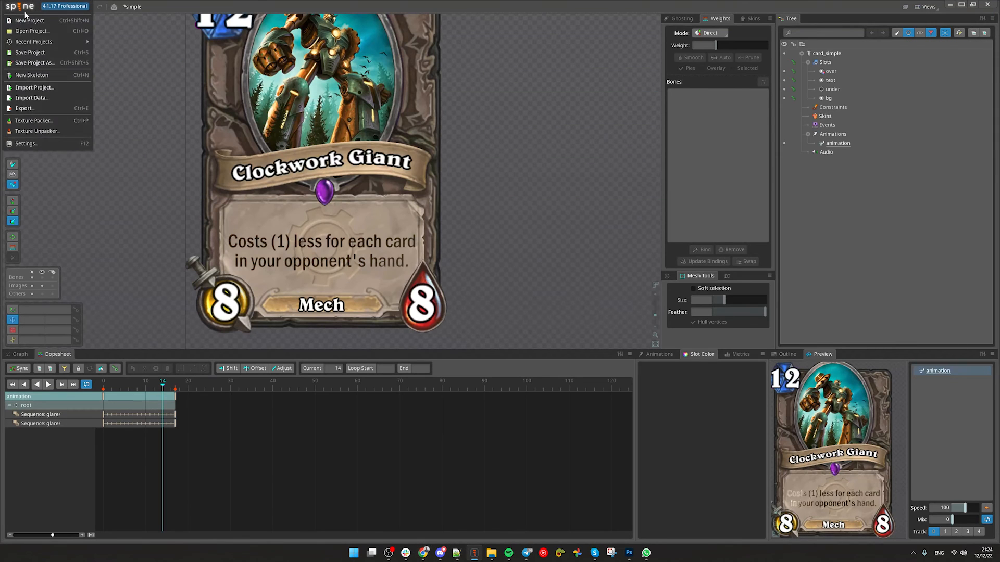
Open the recent cat project, preview its animation and select the fx/twirl/2 slot
click(33, 41)
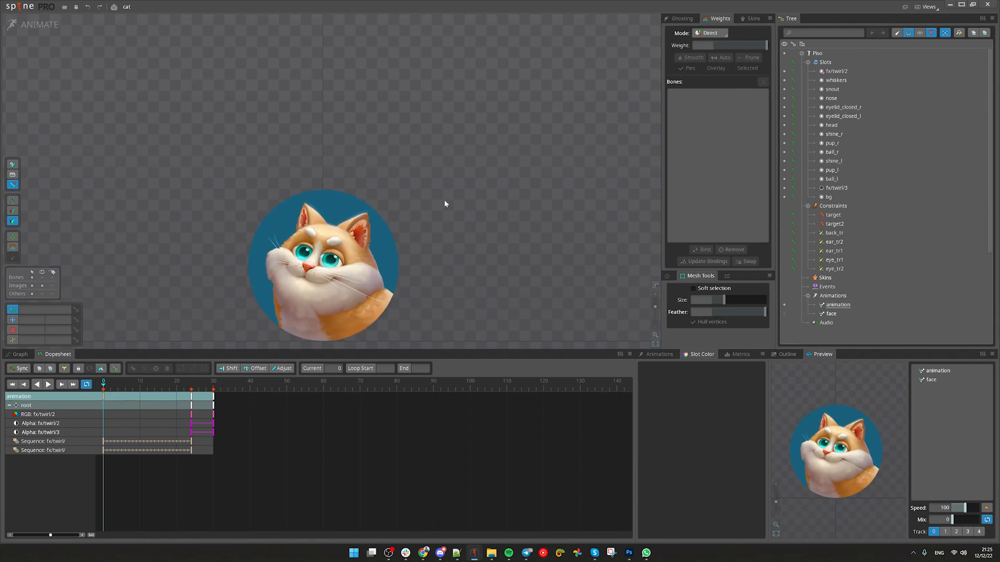
click(49, 384)
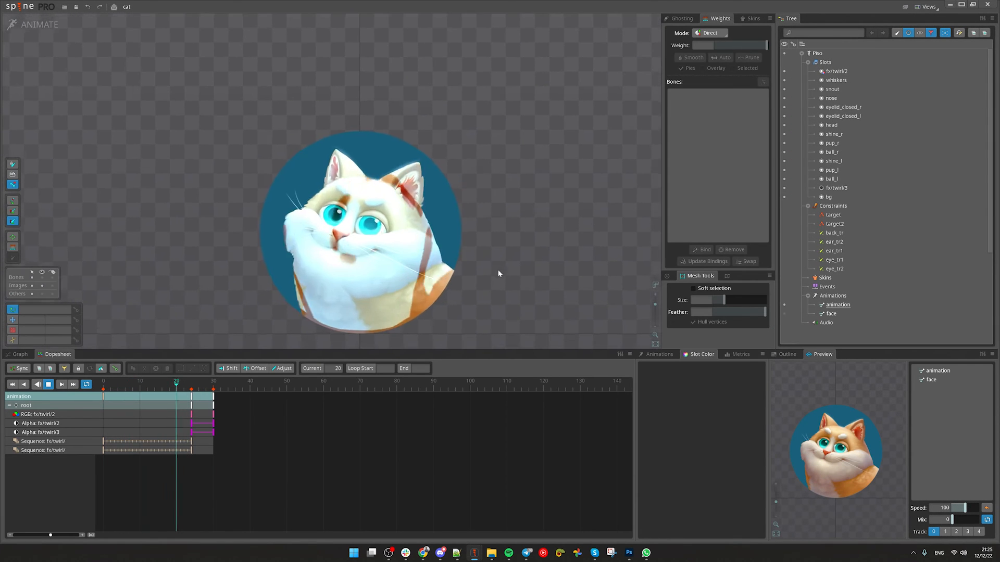
click(48, 384)
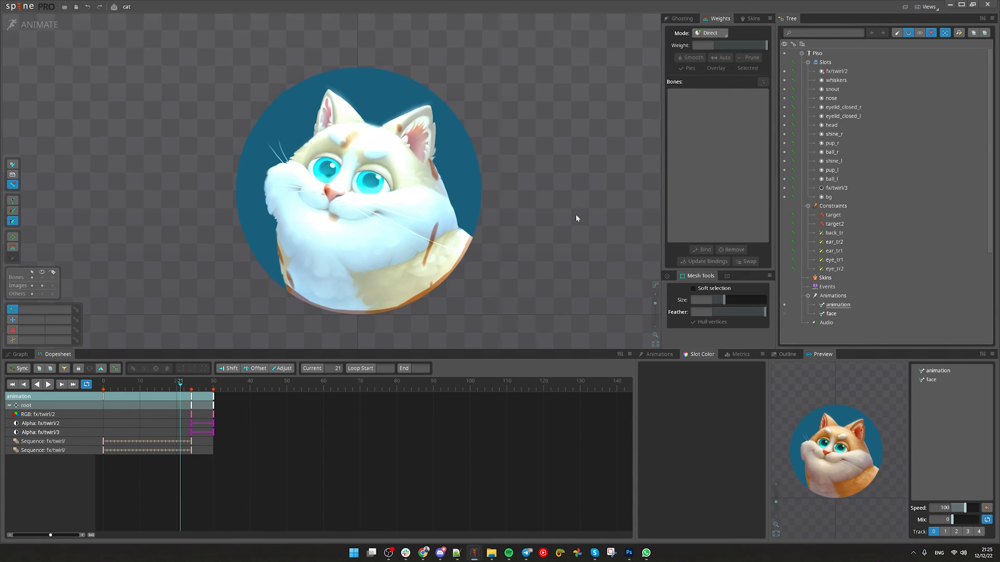
click(838, 71)
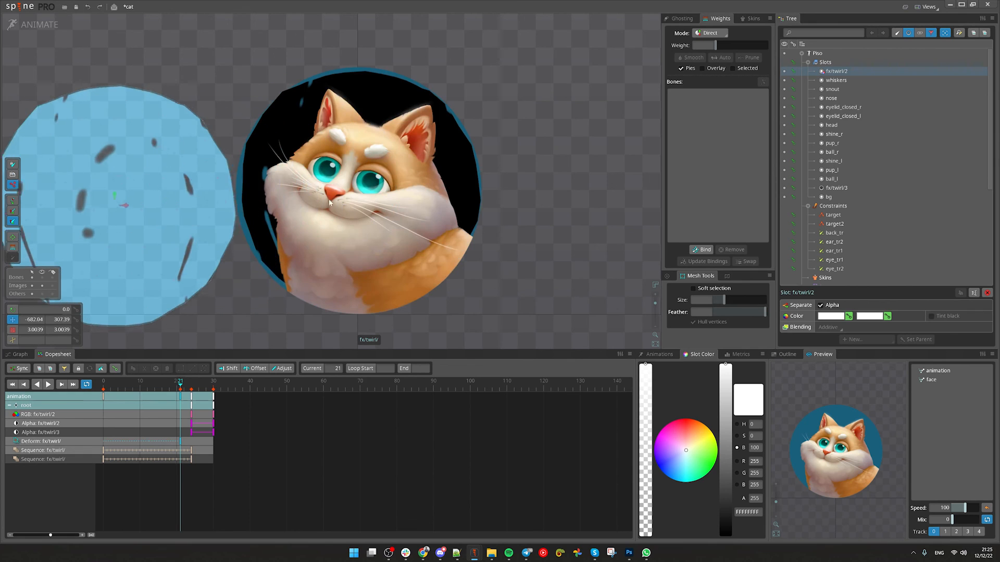